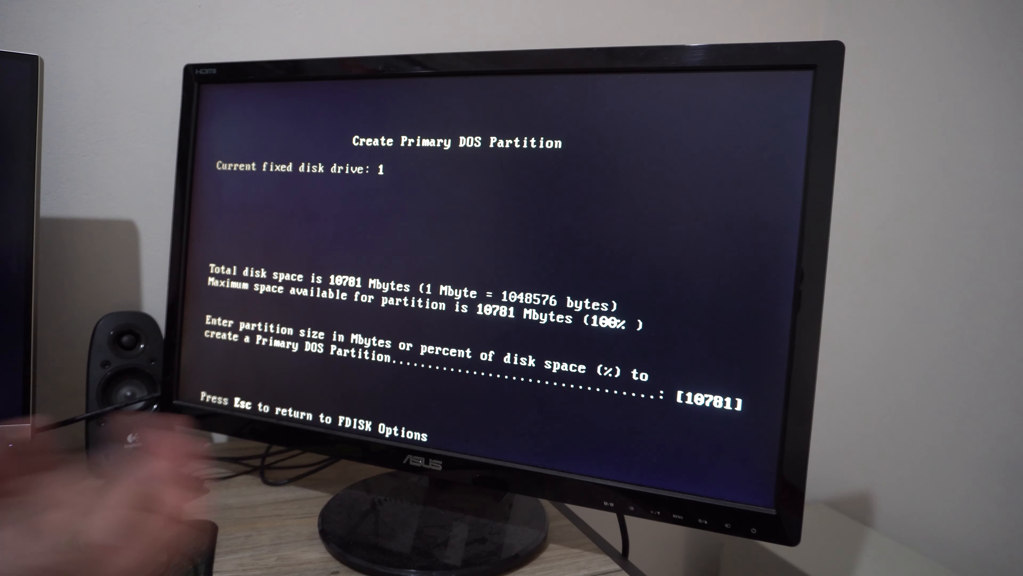
- Enter 50% as the size of the new primary DOS partition
text(50)
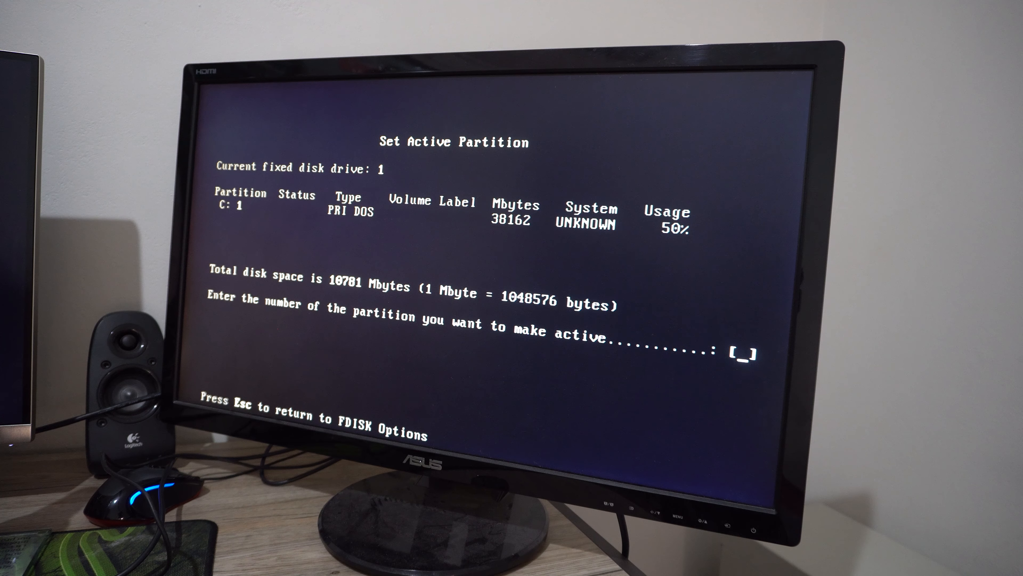
- Make partition 1, the primary DOS partition, the active partition
text(1)
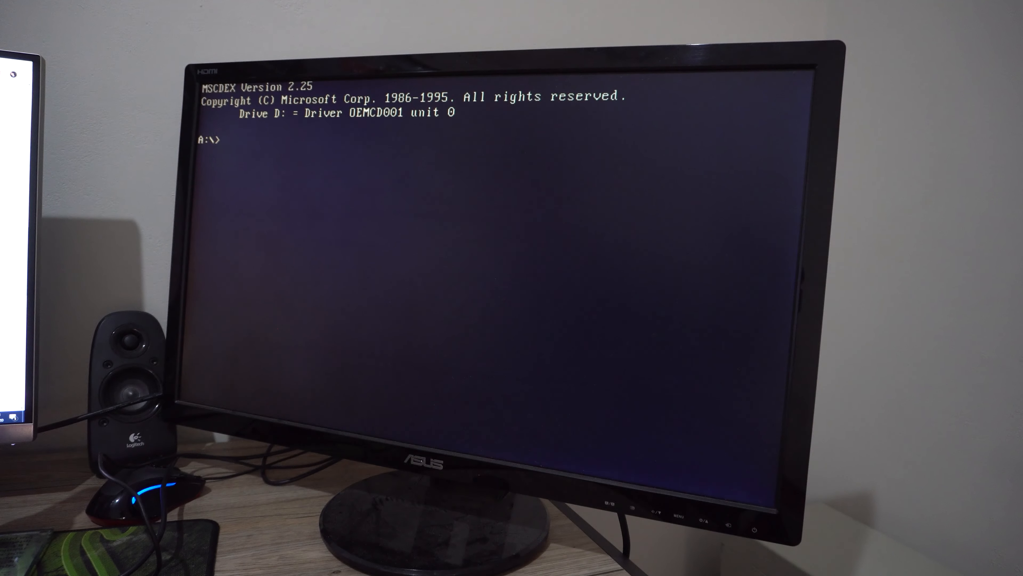
- Attempt to format drive D: from the D:\WIN98> prompt
text(format)
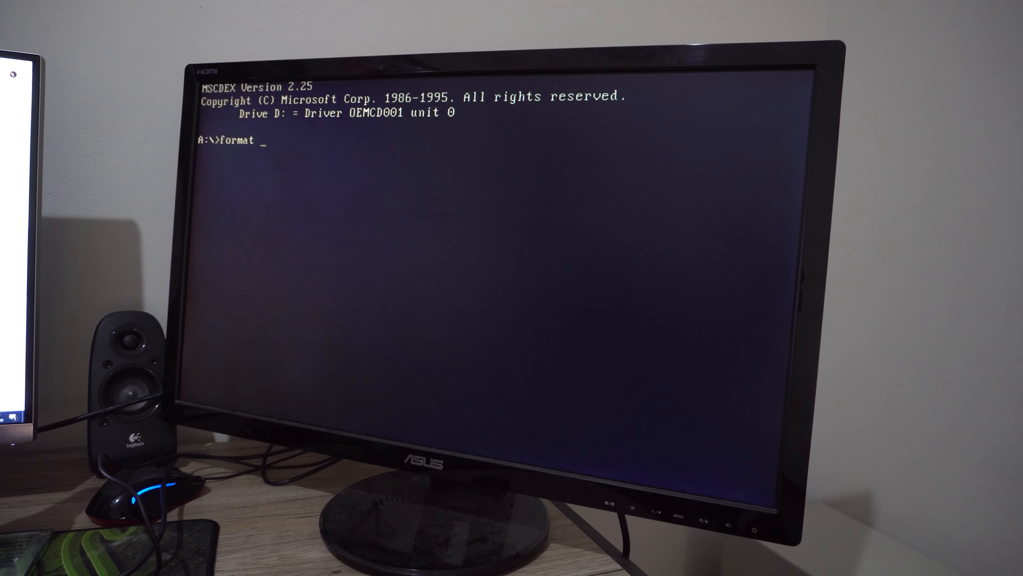
text(D:)
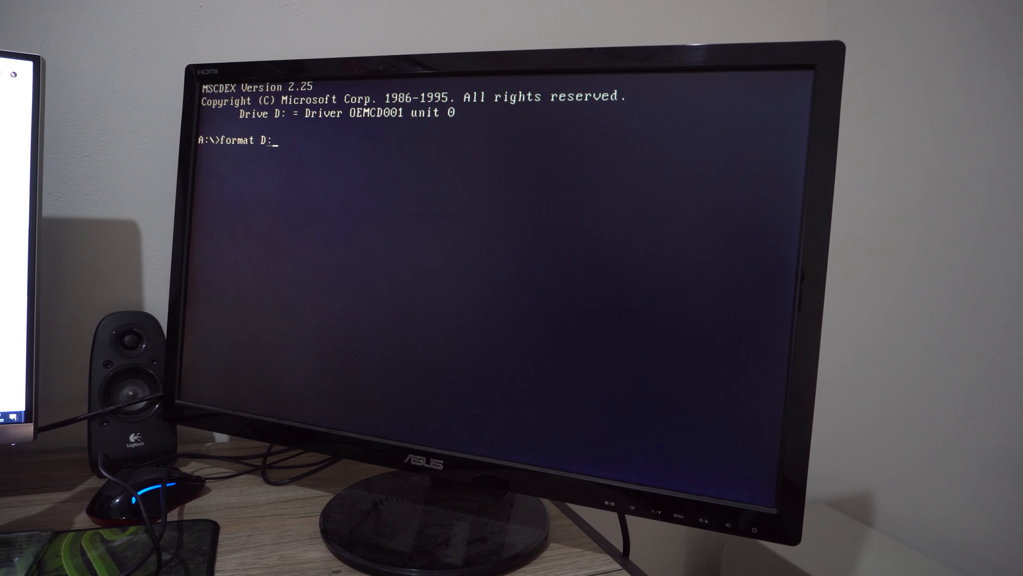
key(Return)
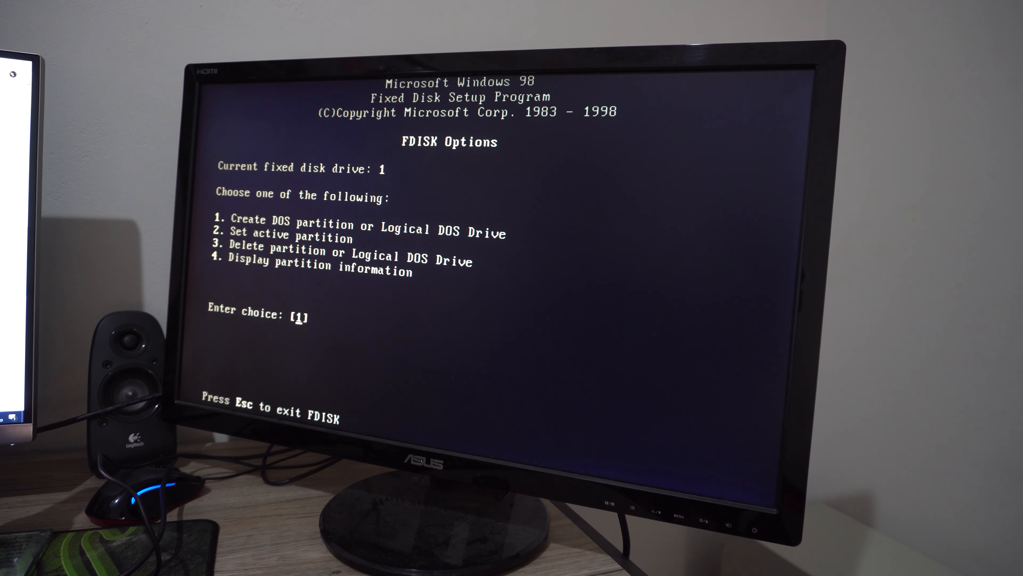
- In FDISK, set the extended DOS partition active and continue past the confirmation
text(4)
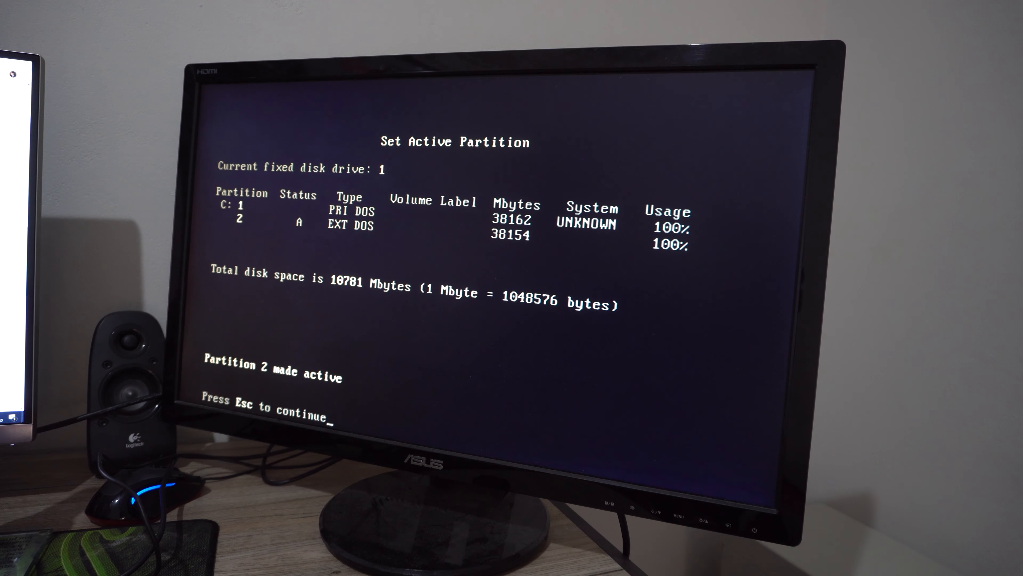
key(Escape)
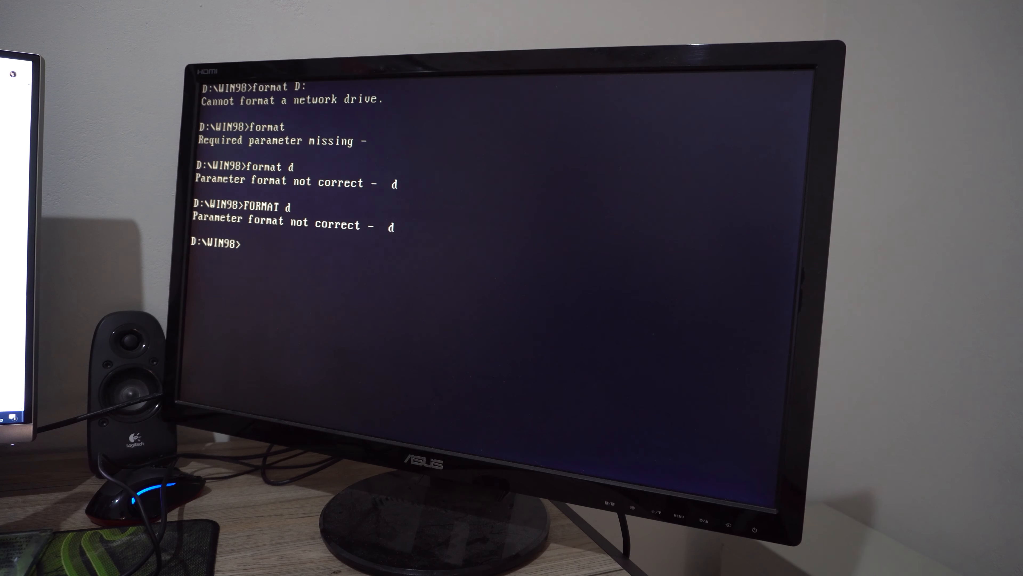
- Retry FORMAT on drive D; it fails with 'Parameter format not correct'
text(FORMAT D)
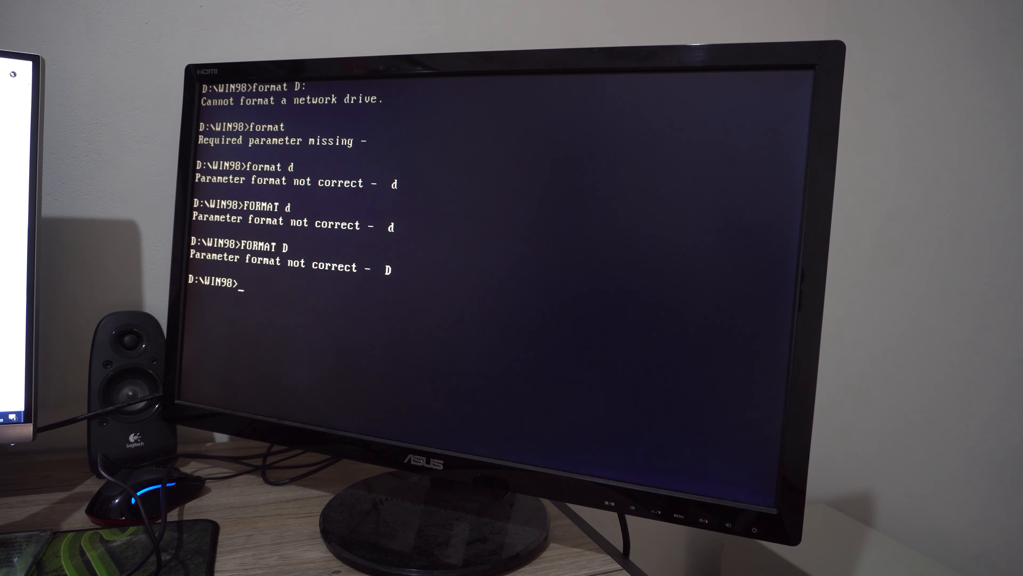
text(FORMAT)
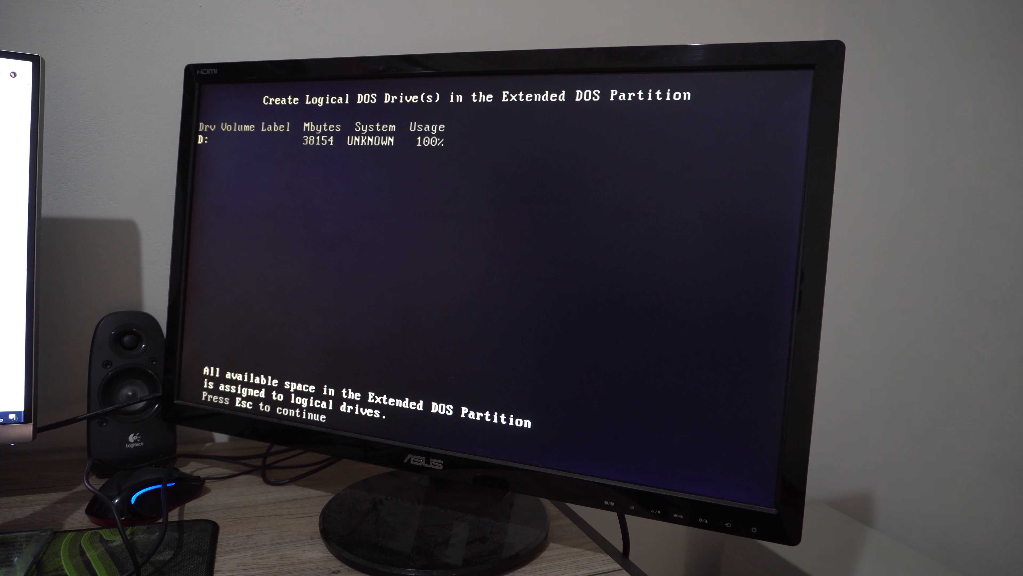
- Accept all extended space as logical drive D: (38154 MB) and continue
key(Escape)
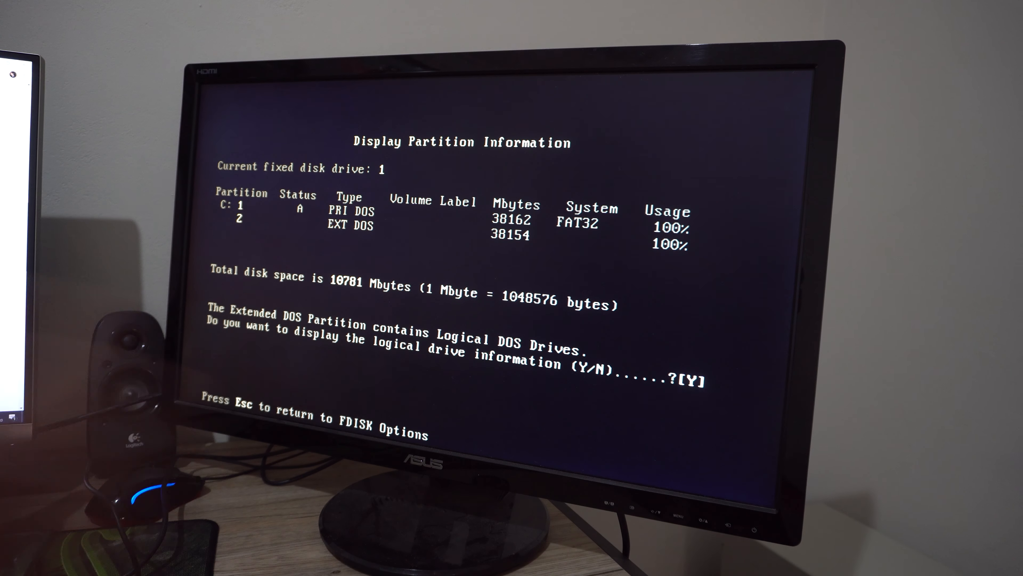
- Display partition information showing active C: and the extended partition's logical drives
key(Escape)
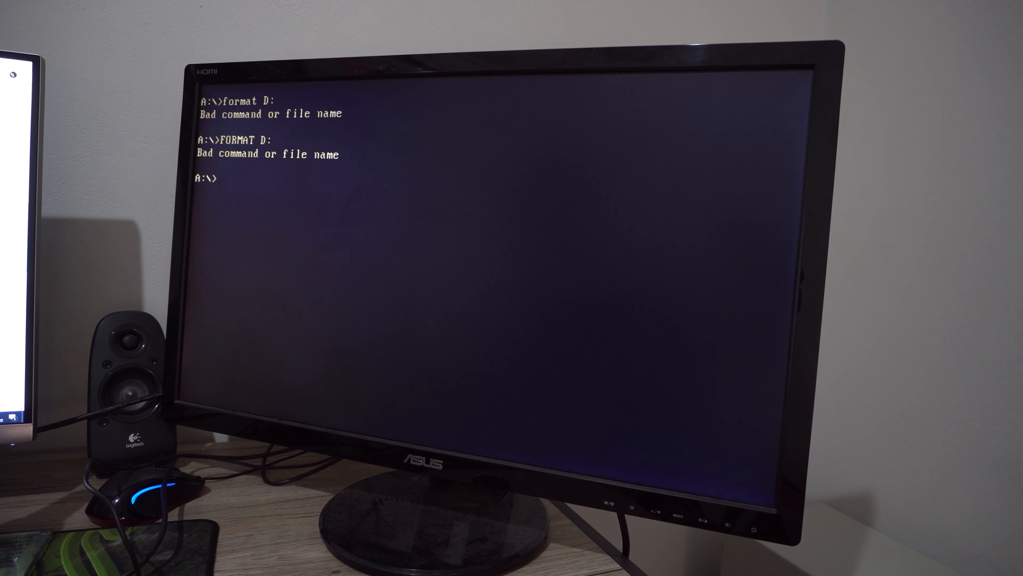
- Run FORMAT D:, which halts with an invalid media type error, and answer Abort
text(FORMAT C:)
text(d:)
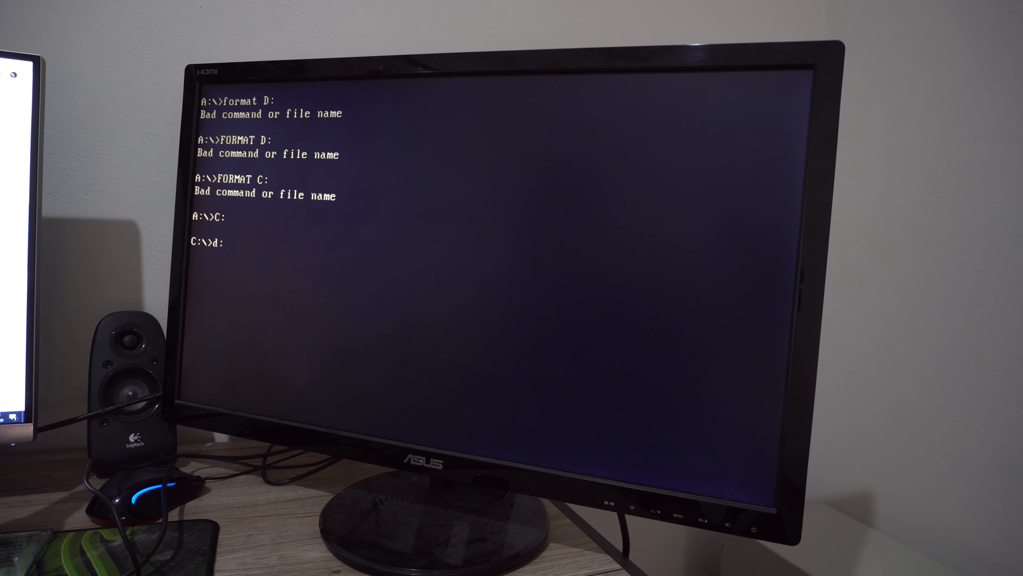
key(Return)
text(M:)
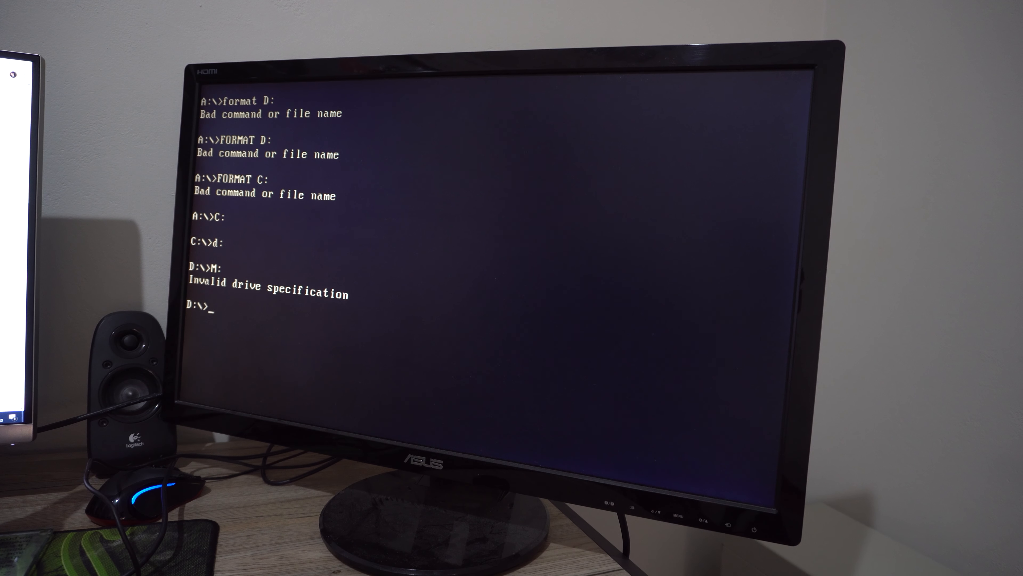
text(FORMAT D:)
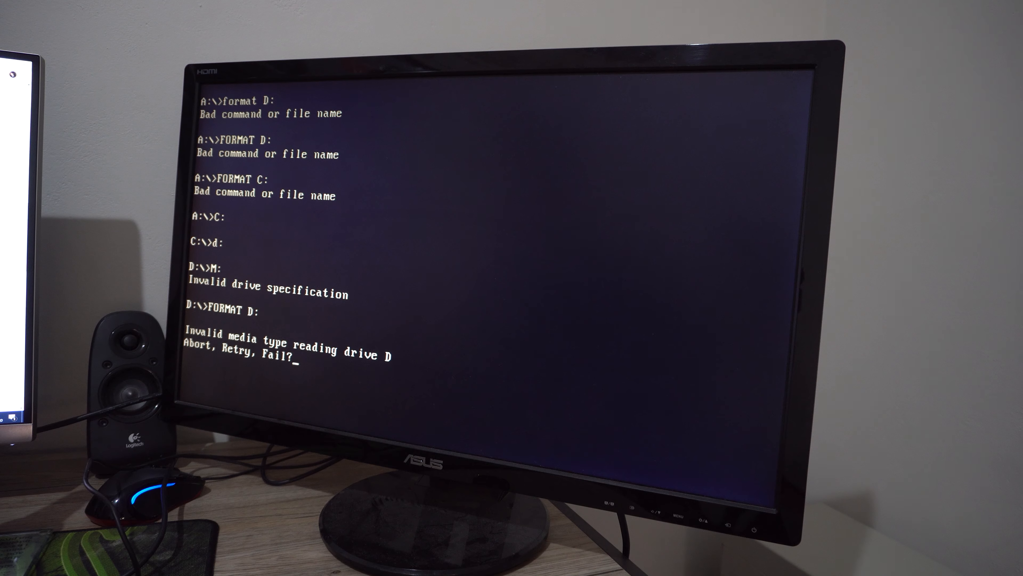
text(A)
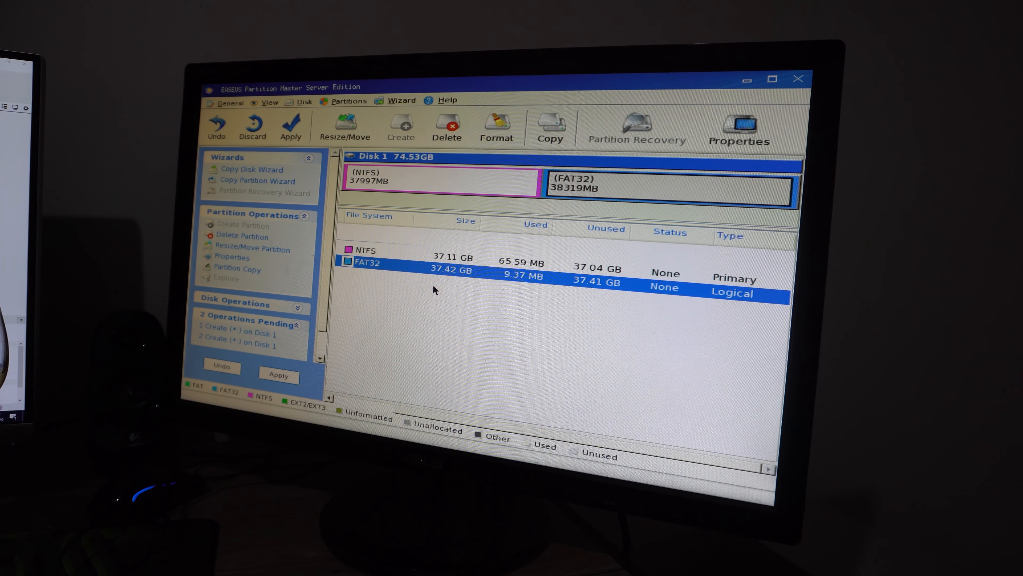
- Select the 37.11 GB NTFS primary partition in EaseUS Partition Master
click(391, 250)
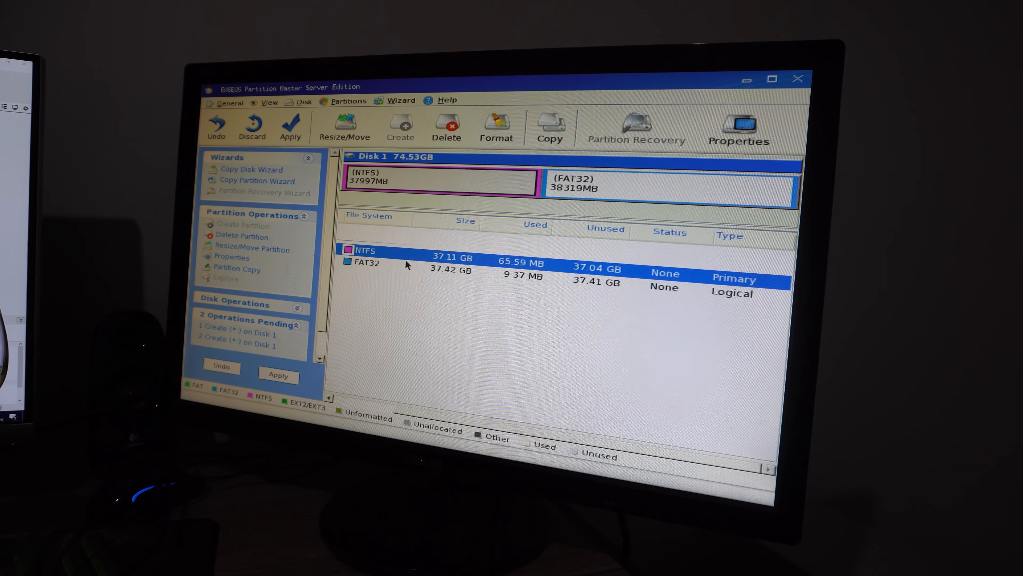
mouse_move(489, 298)
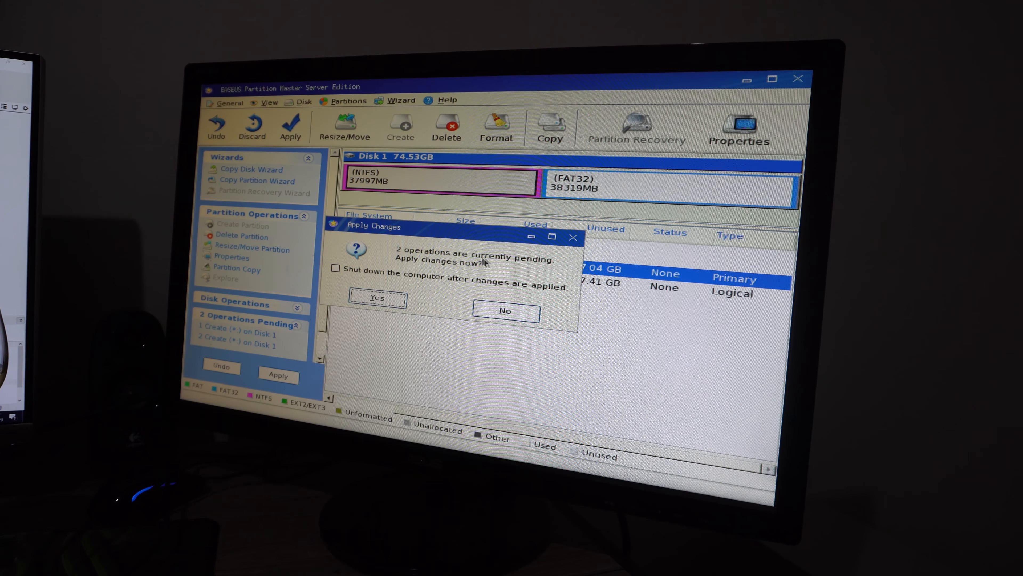
- Confirm applying the two pending partition creations and acknowledge their successful finish
click(377, 298)
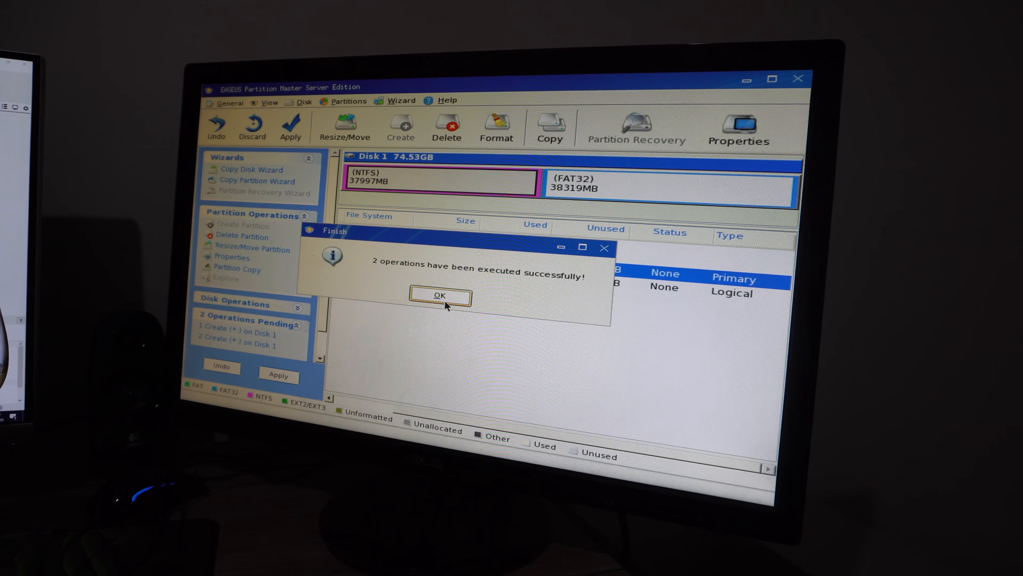
click(440, 296)
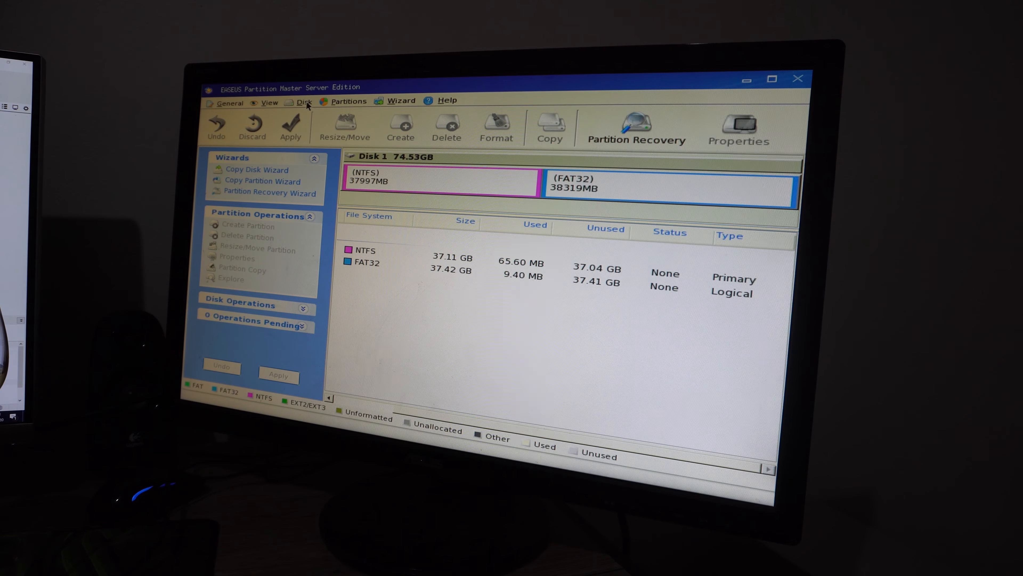
click(401, 101)
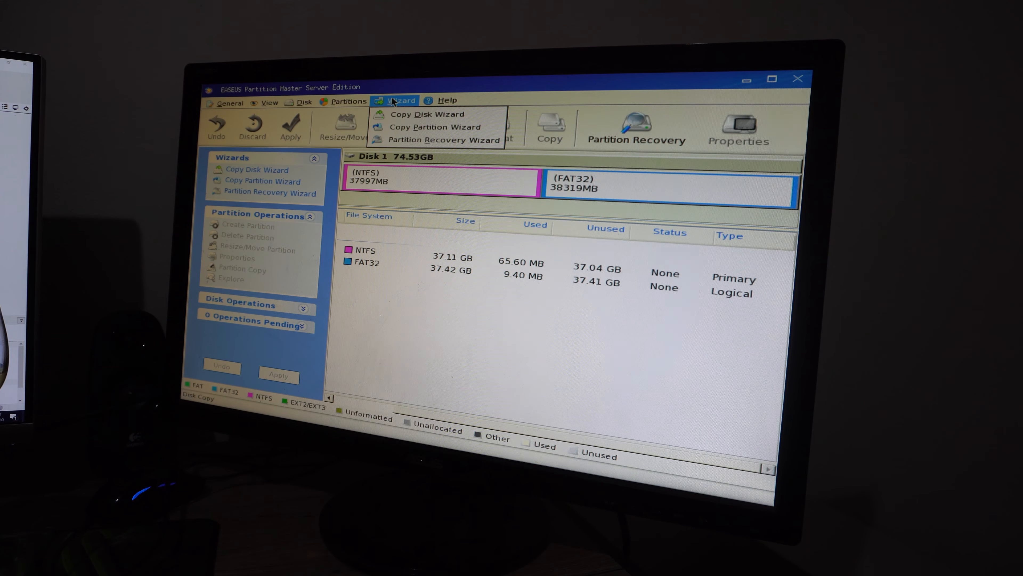
click(230, 101)
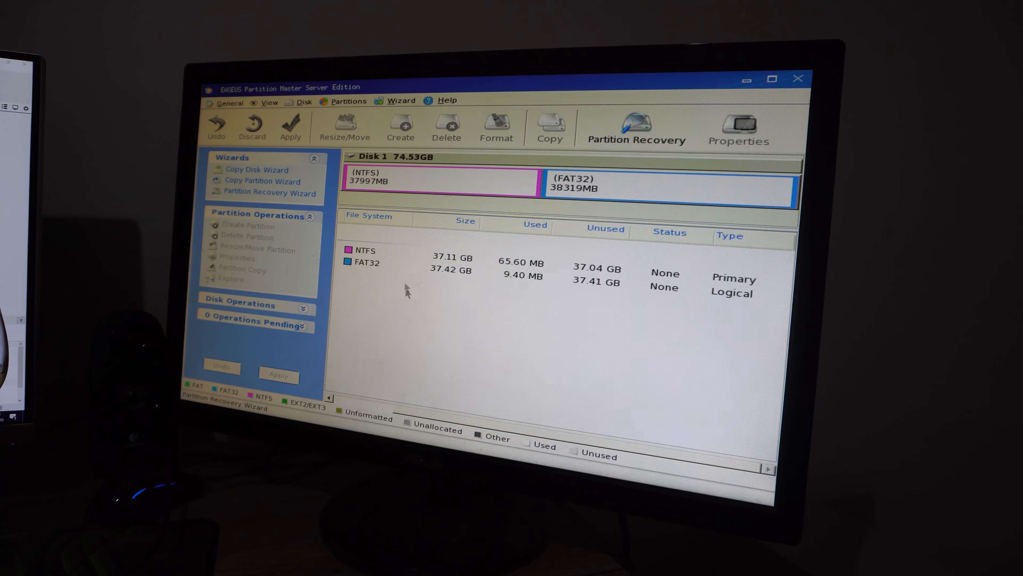
mouse_move(375, 299)
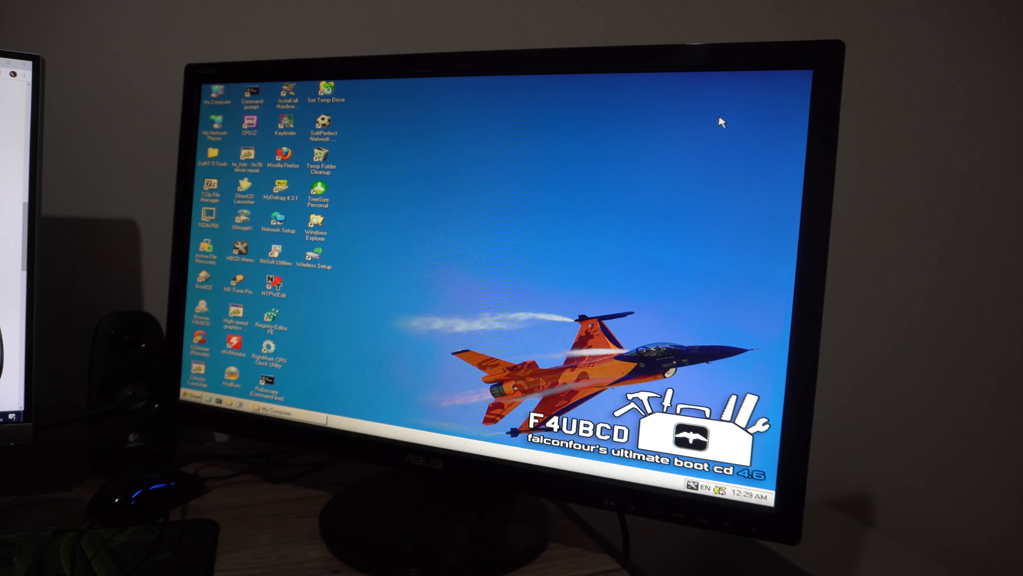
mouse_move(303, 418)
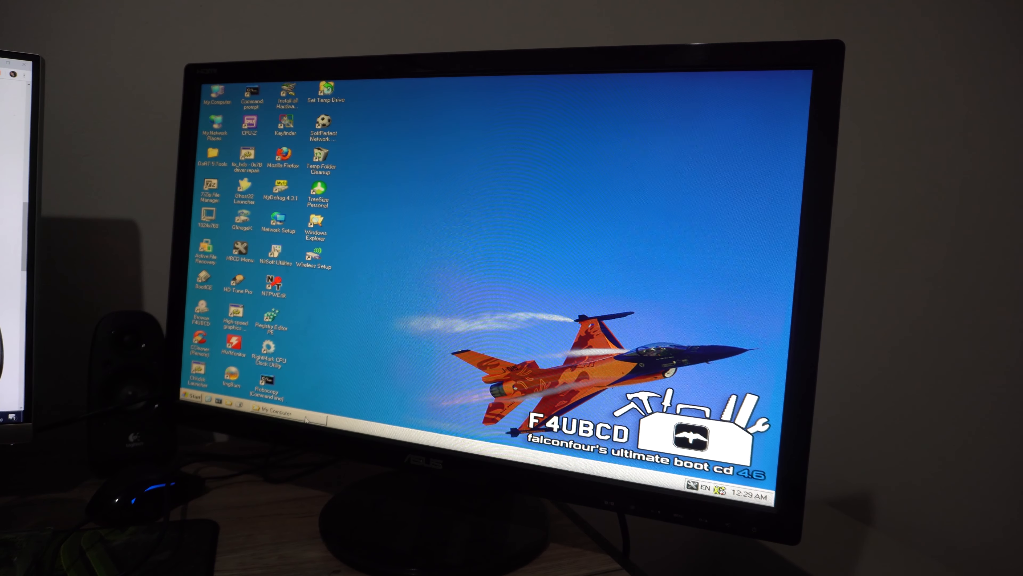
- View My Computer listing local disks C: (37.1 GB) and D: (37.4 GB)
double_click(218, 92)
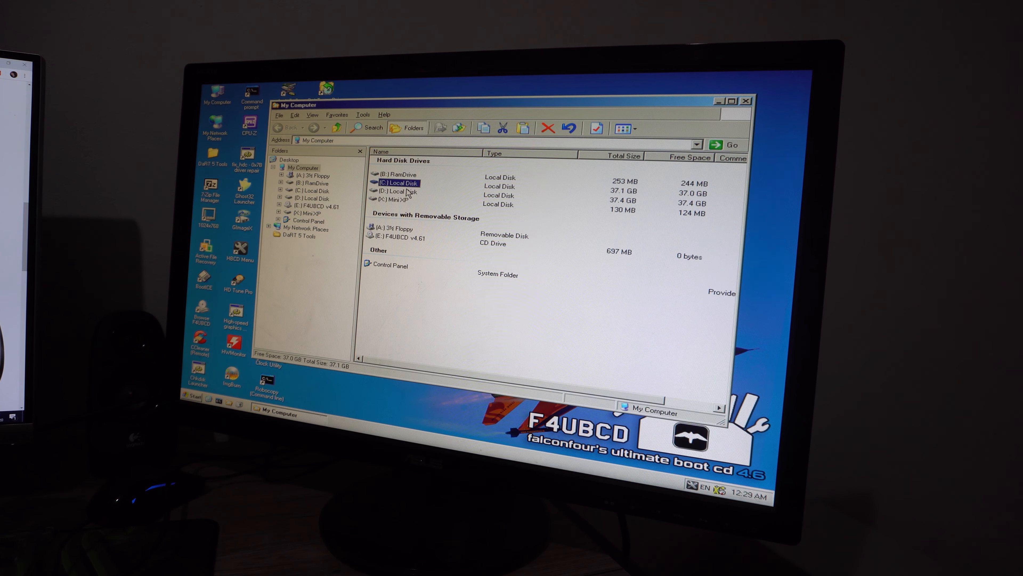
- Inspect the Local Disk entries in My Computer, noting the small 253 MB C: drive
click(401, 192)
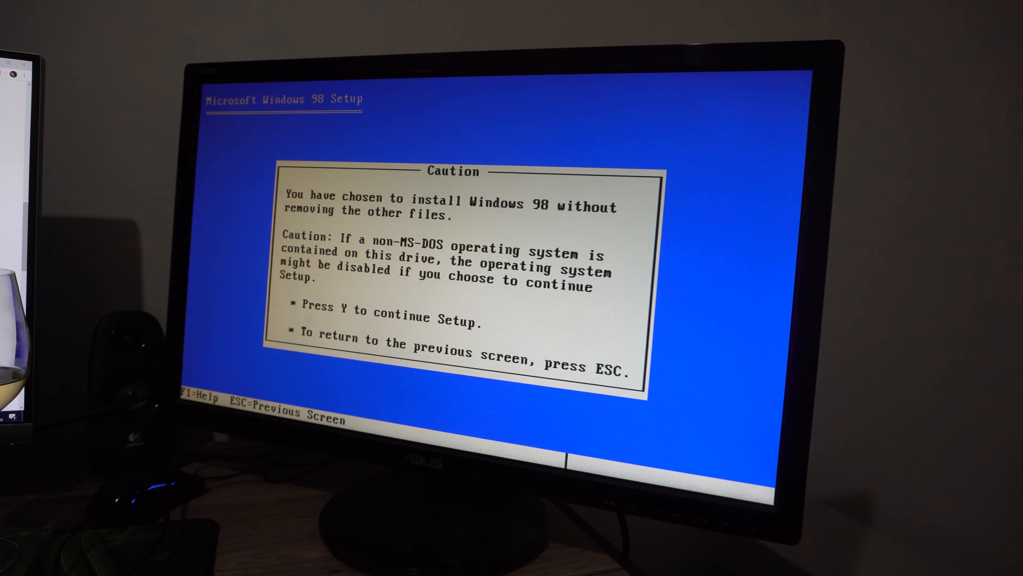
- Answer Y at the Caution screen to keep the existing files and continue Setup
key(y)
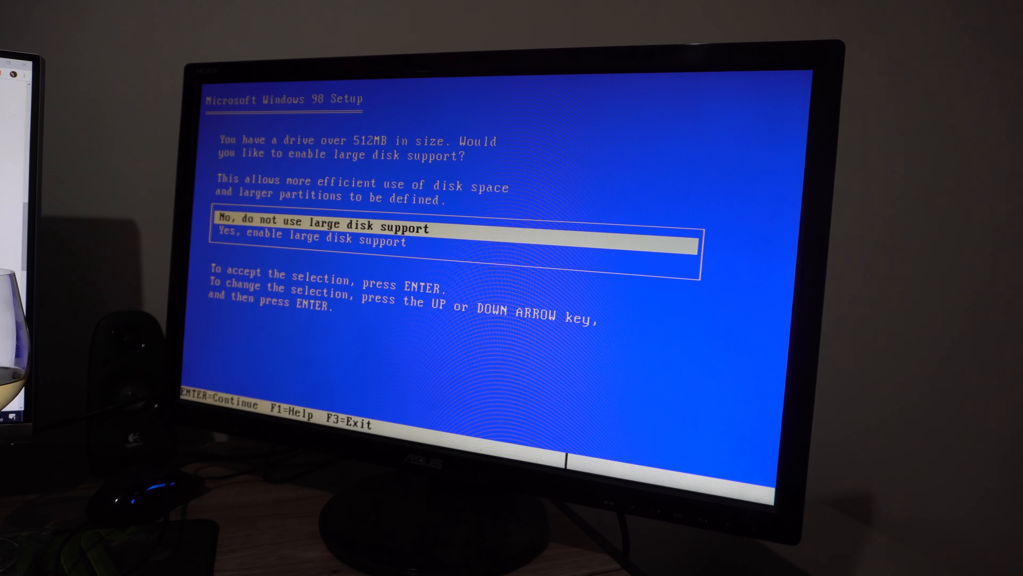
- Choose an answer to the large disk support prompt so Setup proceeds
key(down)
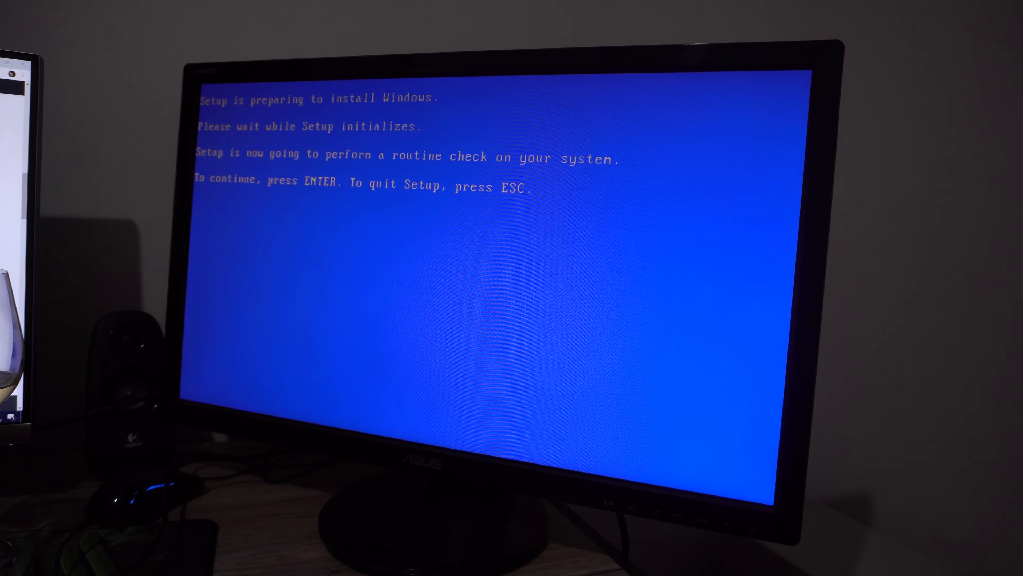
- Start Setup's routine system check from the 'preparing to install Windows' screen
key(Return)
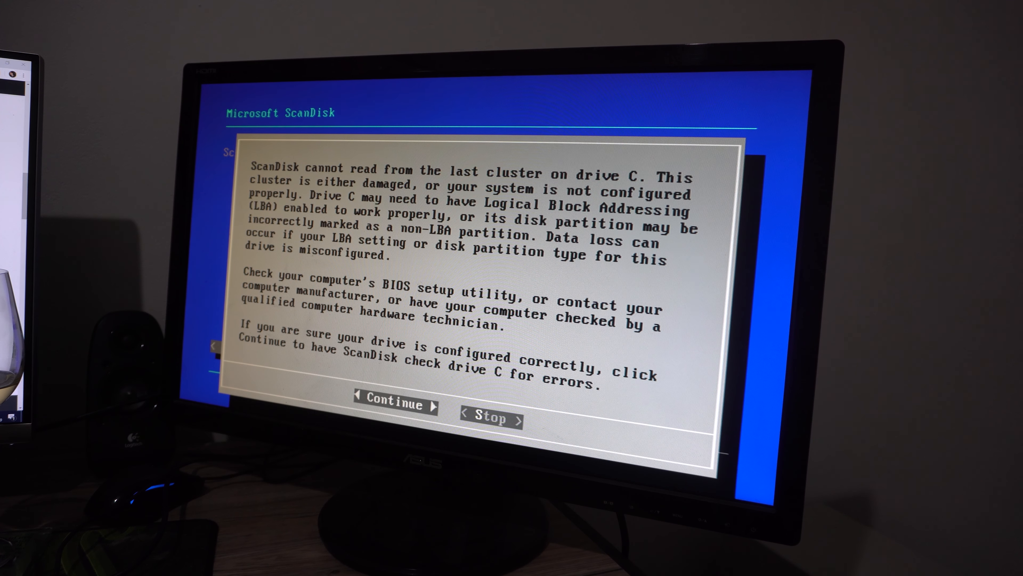
- Continue checking drive C past the last-cluster warning and confirm the LBA configuration is proper
click(393, 405)
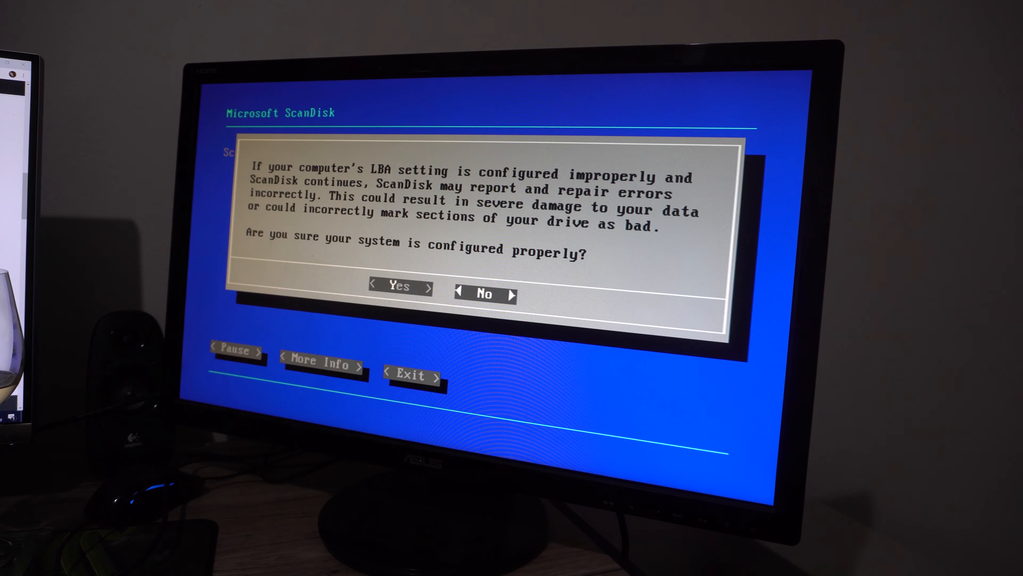
click(400, 285)
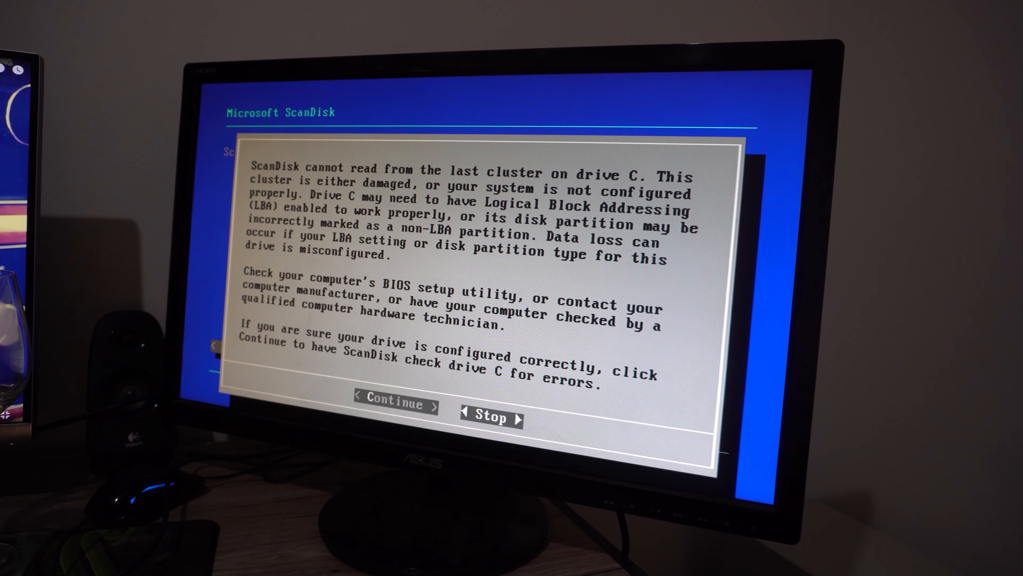
- Continue past the unreadable last-cluster warning so ScanDisk checks drive C
click(395, 400)
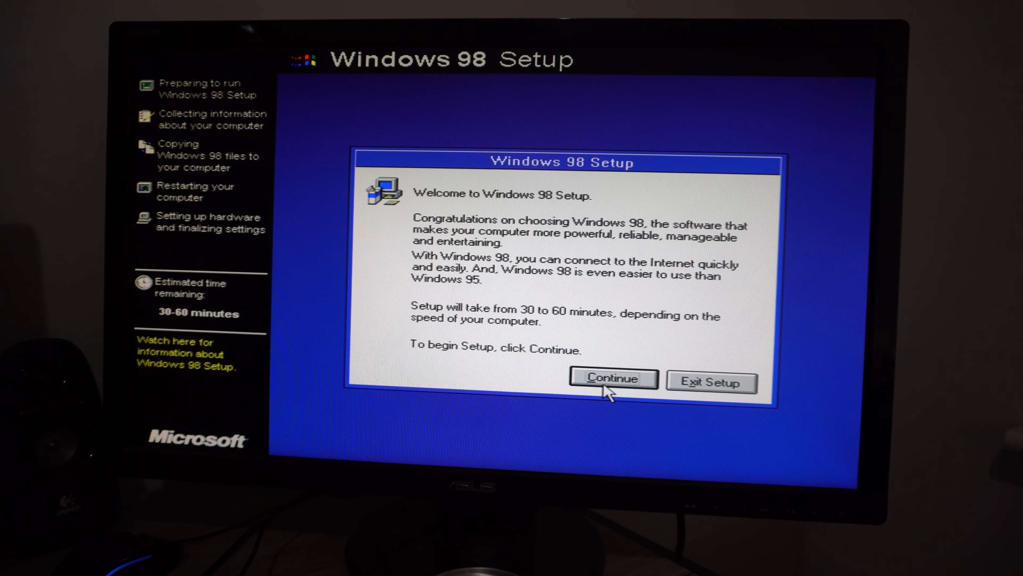
- Continue from the Welcome to Windows 98 Setup dialog to begin installation
click(613, 379)
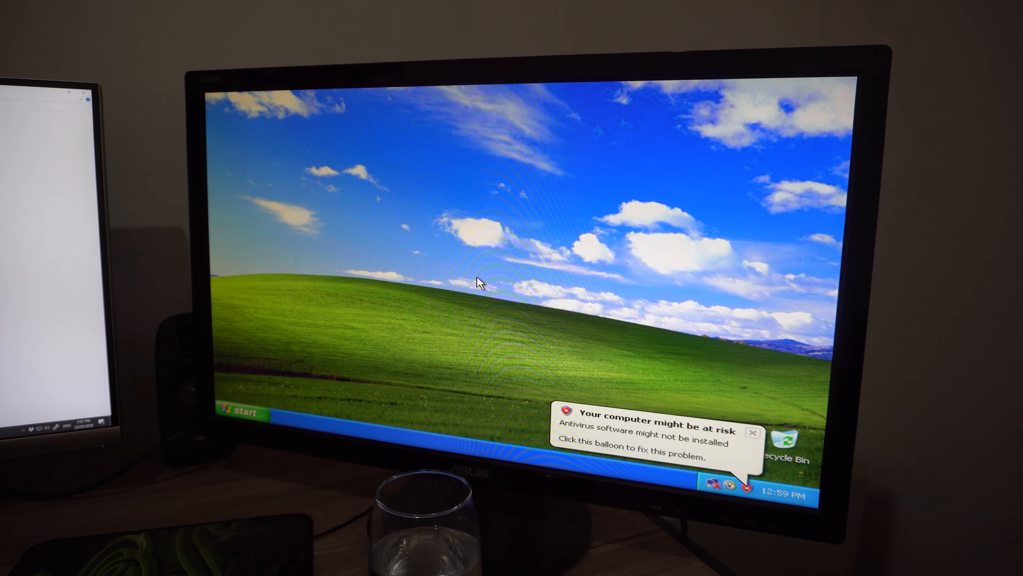
mouse_move(445, 265)
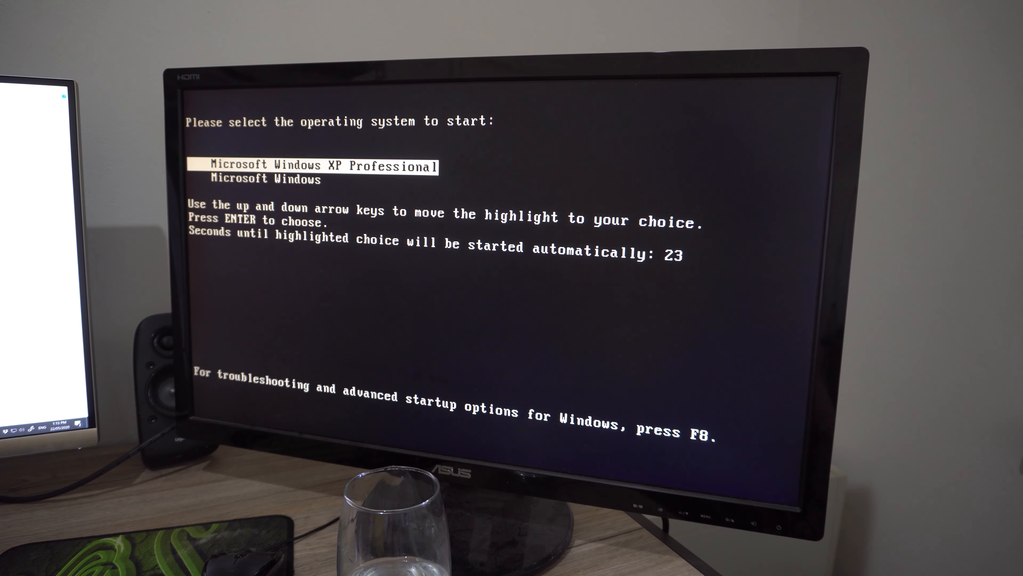
- Highlight Microsoft Windows XP Professional in the boot menu and start it
key(down)
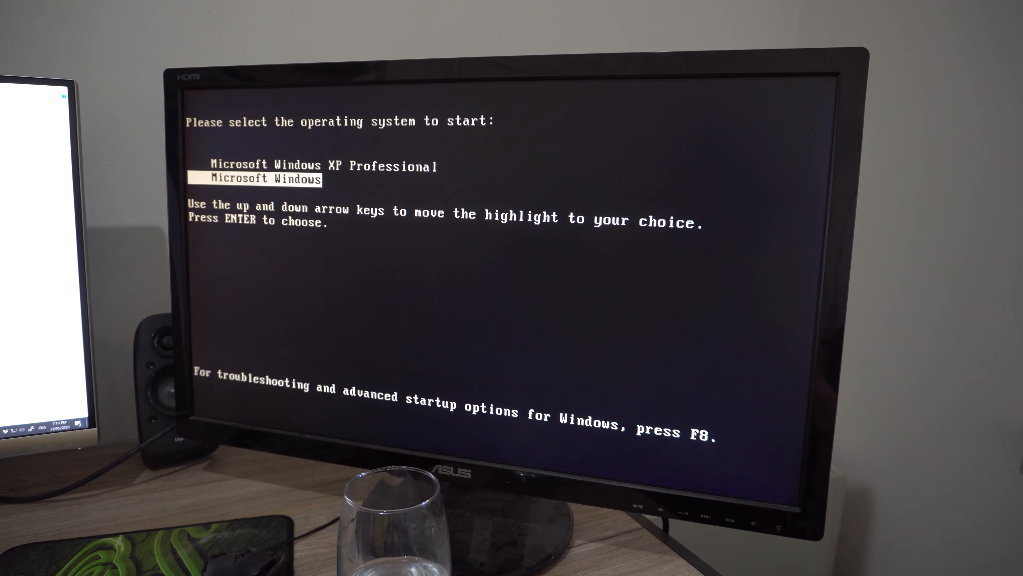
key(up)
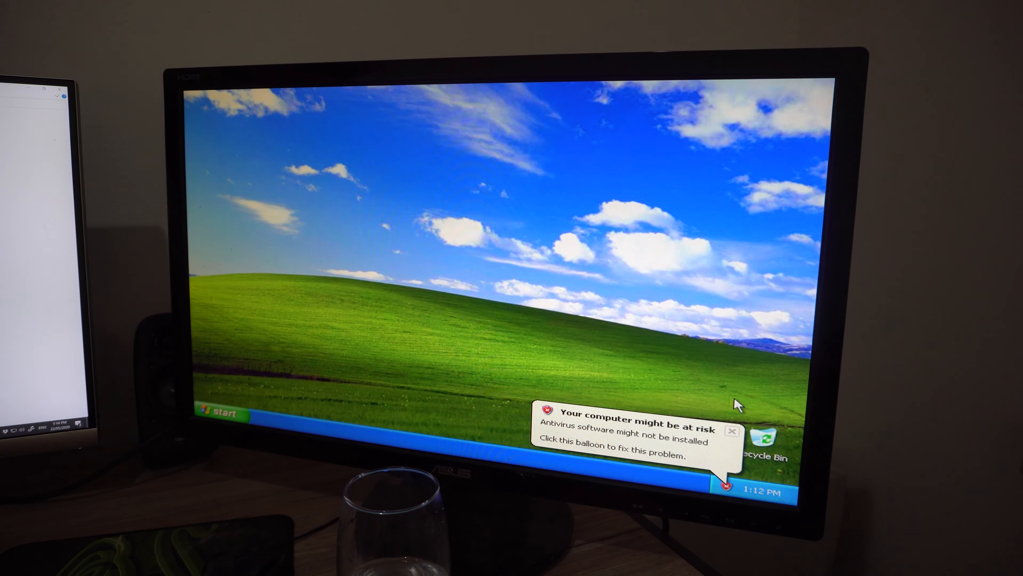
- Dismiss the antivirus and tour balloons, then bring up Turn Off Computer from Start
click(732, 431)
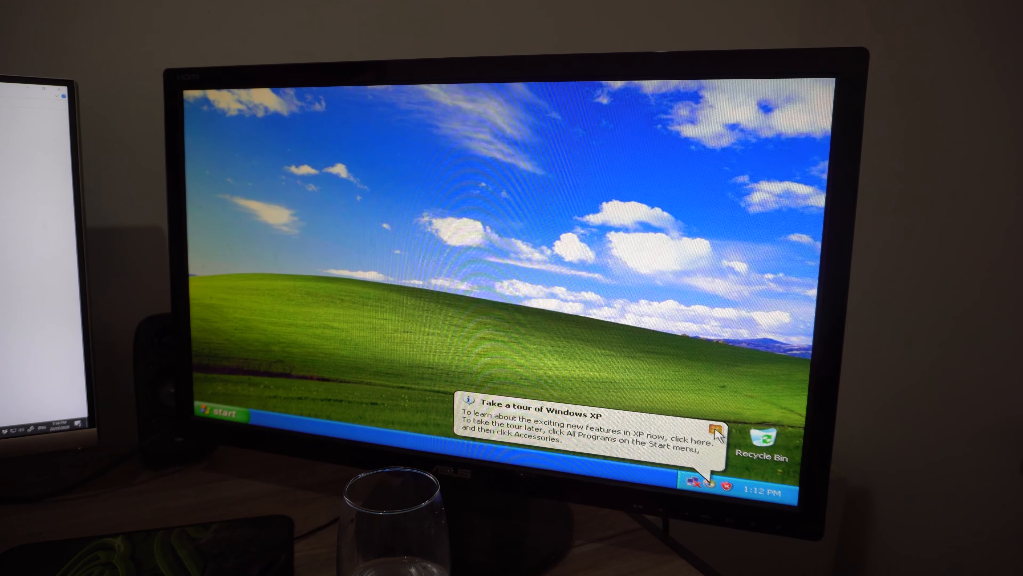
click(717, 423)
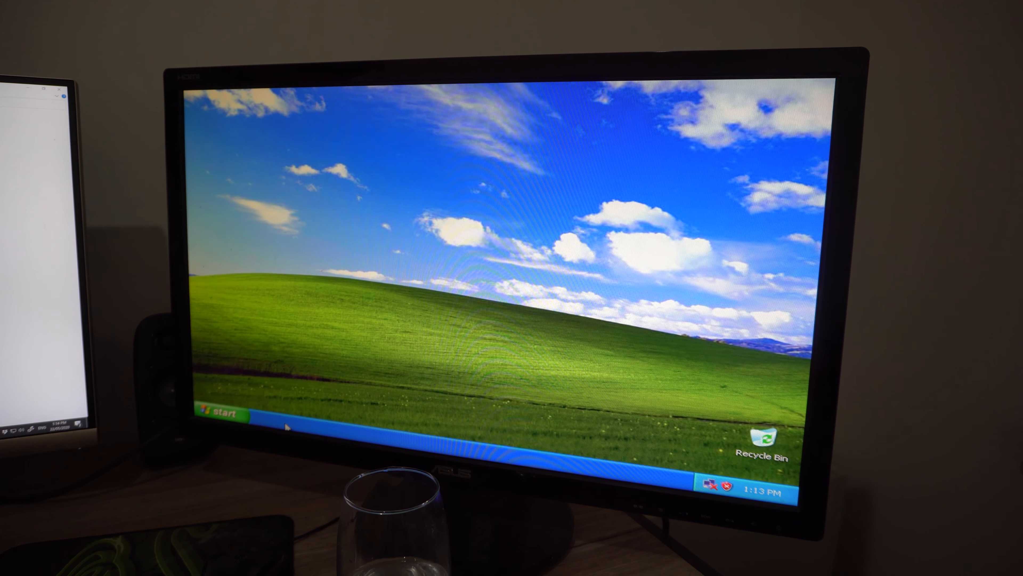
click(220, 416)
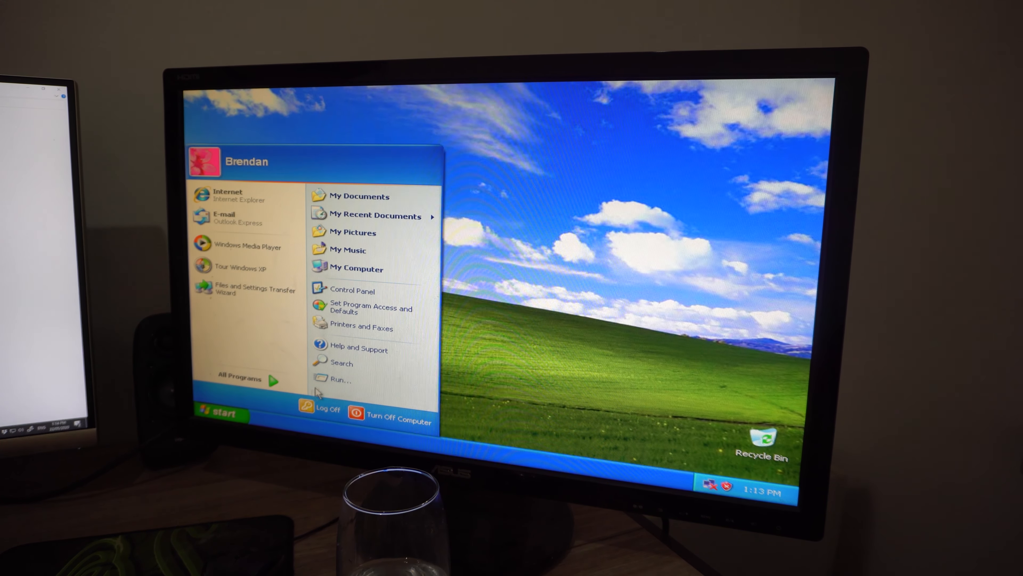
mouse_move(381, 425)
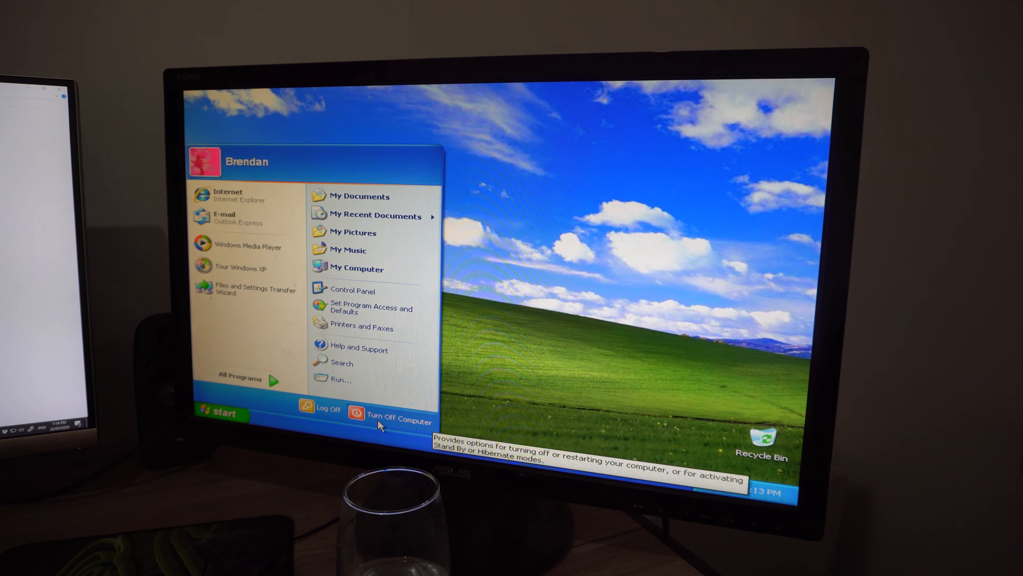
click(398, 421)
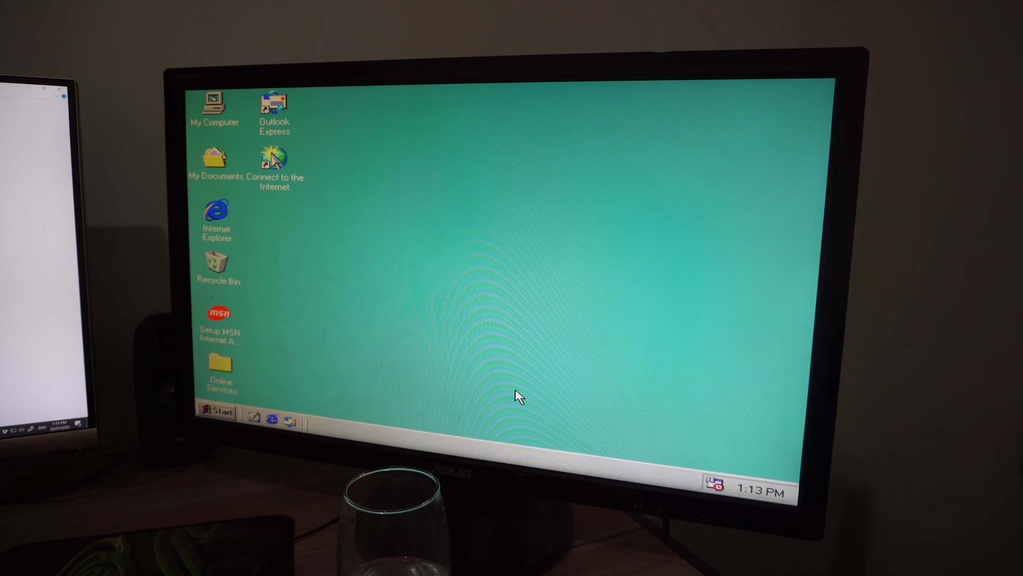
- Bring up the Windows 98 Start menu to confirm the desktop has loaded
click(218, 413)
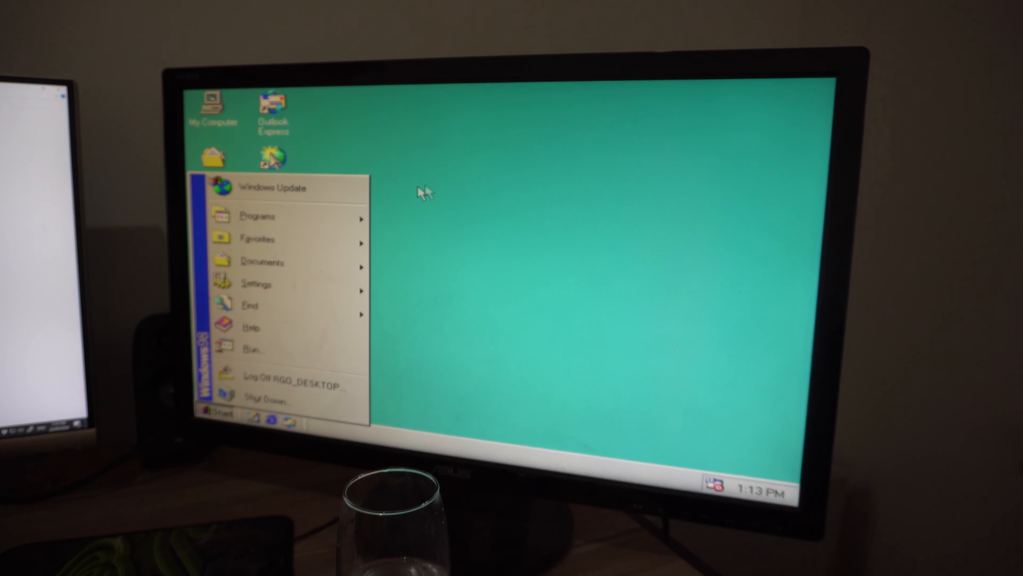